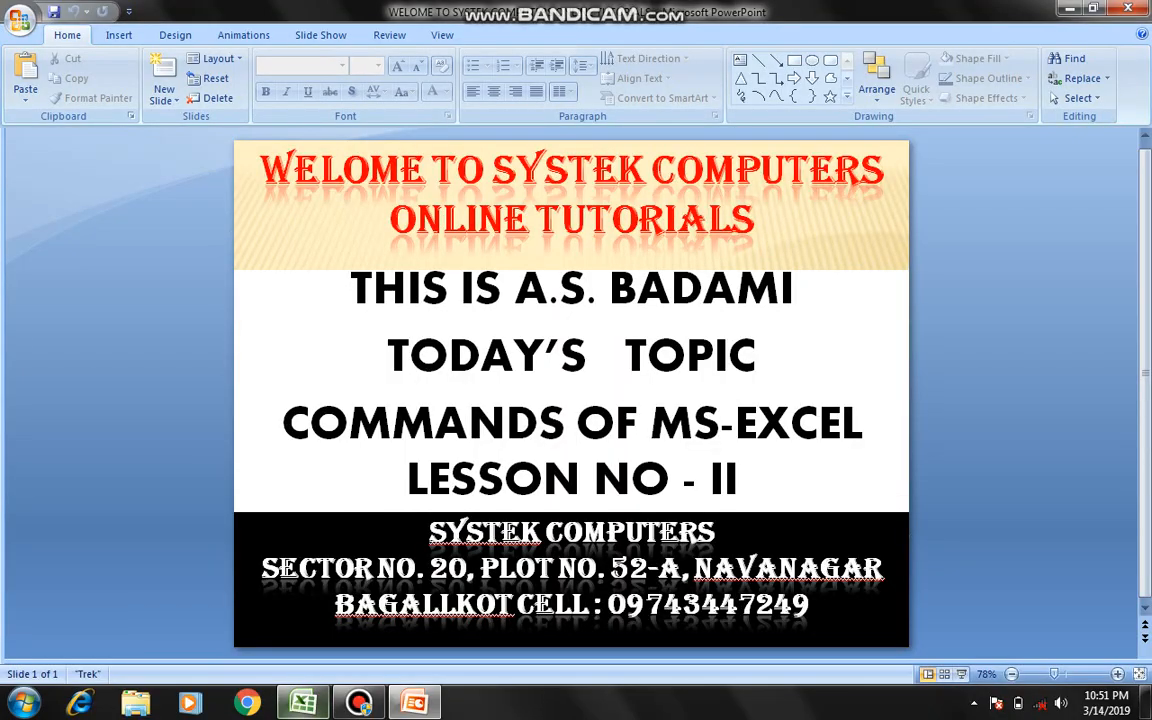
- Switch from PowerPoint to the Excel workbook holding the student marks table
left_click(301, 702)
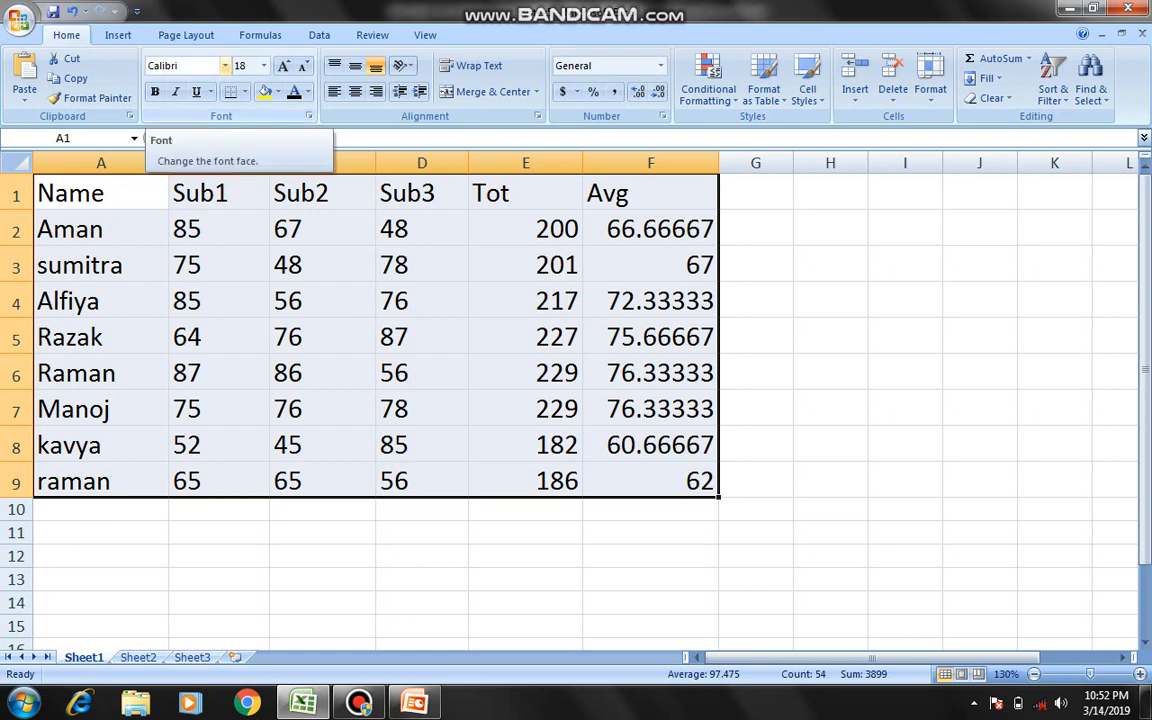
- Set the marks table font to Andalus and bold the header row
left_click(224, 65)
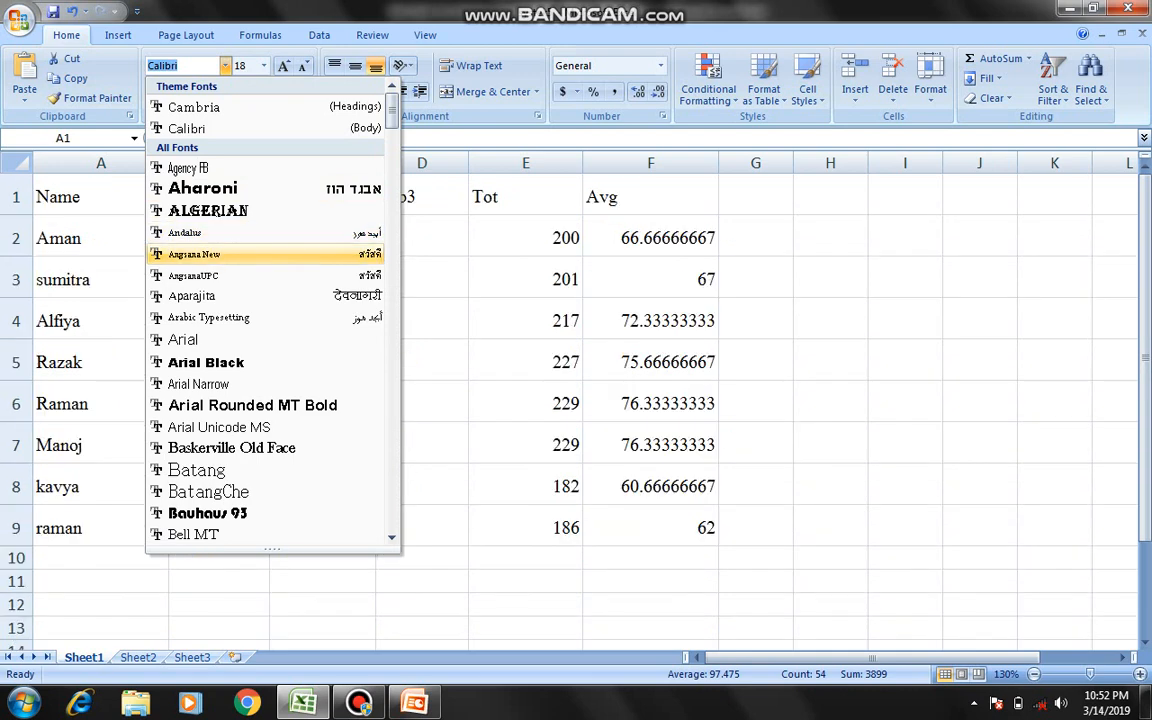
mouse_move(184, 232)
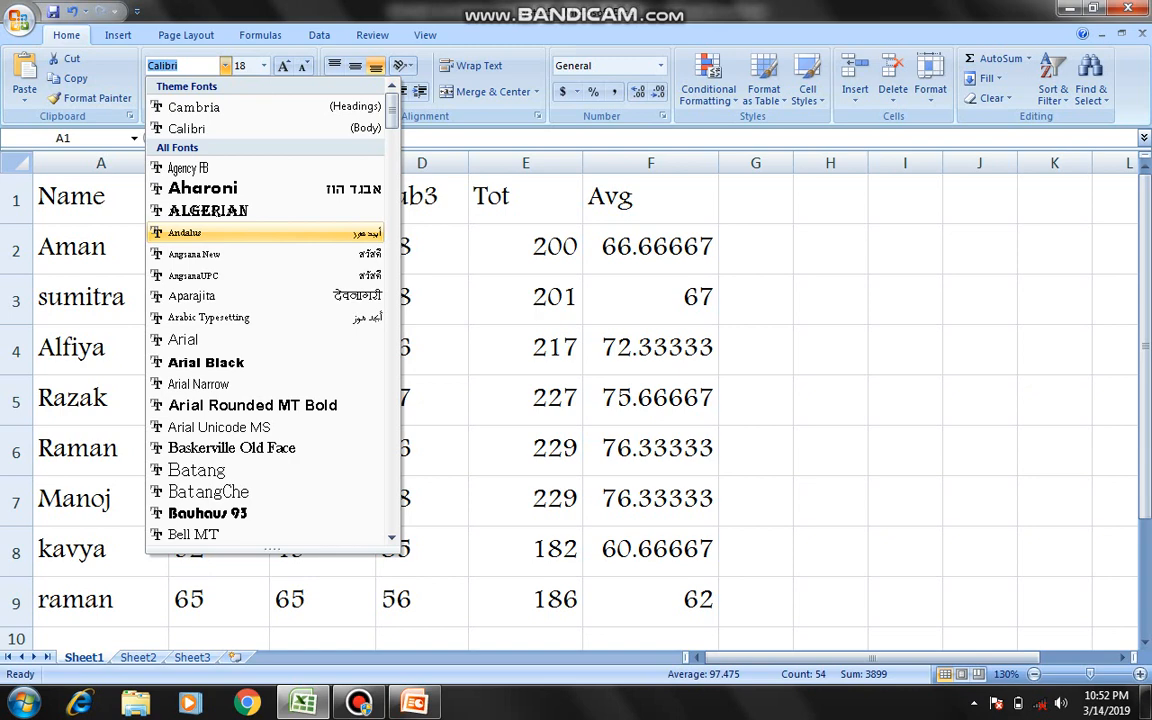
left_click(184, 232)
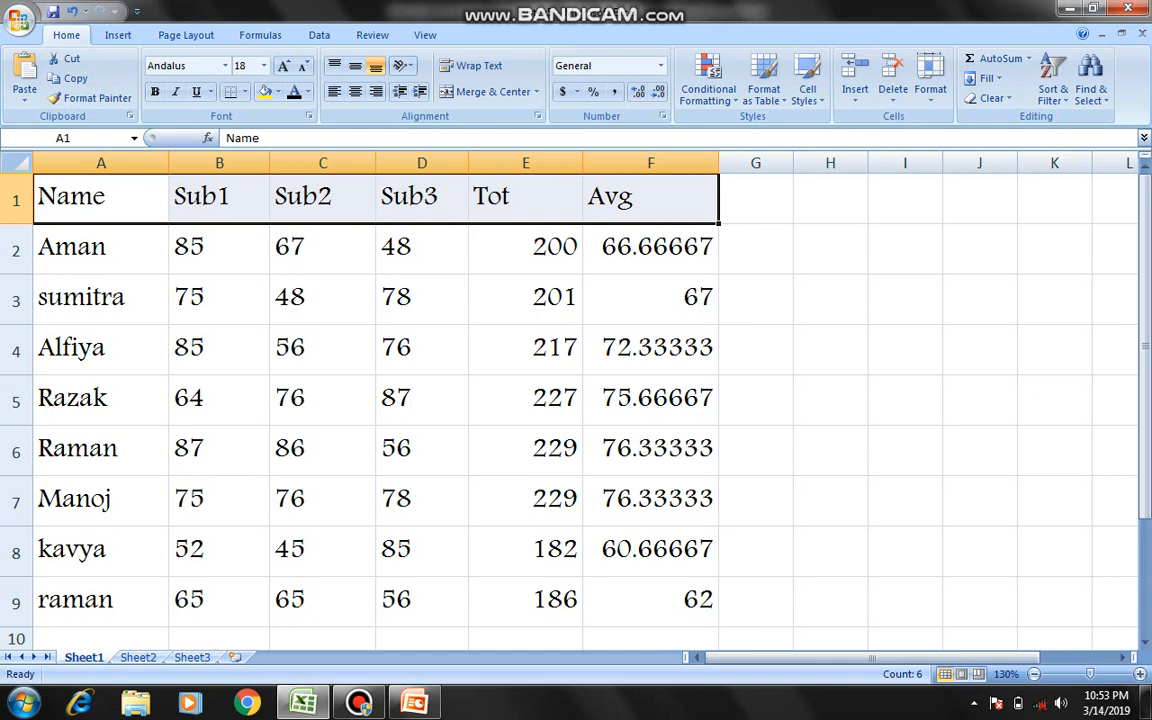
left_click(155, 91)
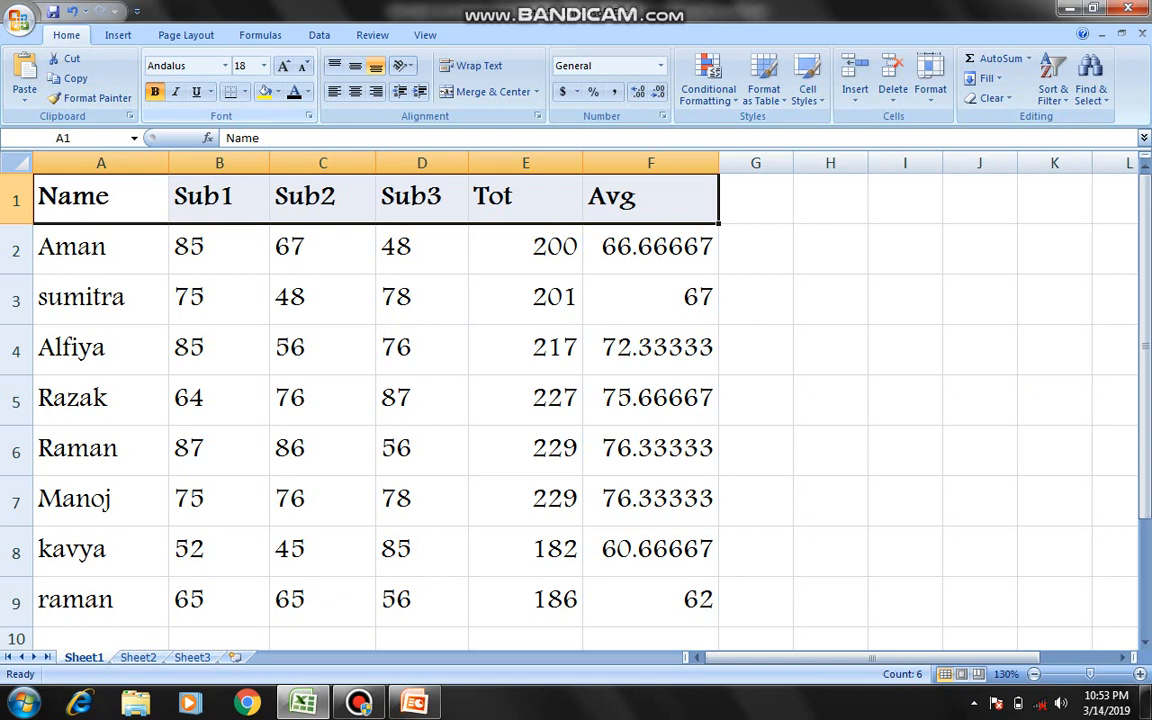
left_click(175, 91)
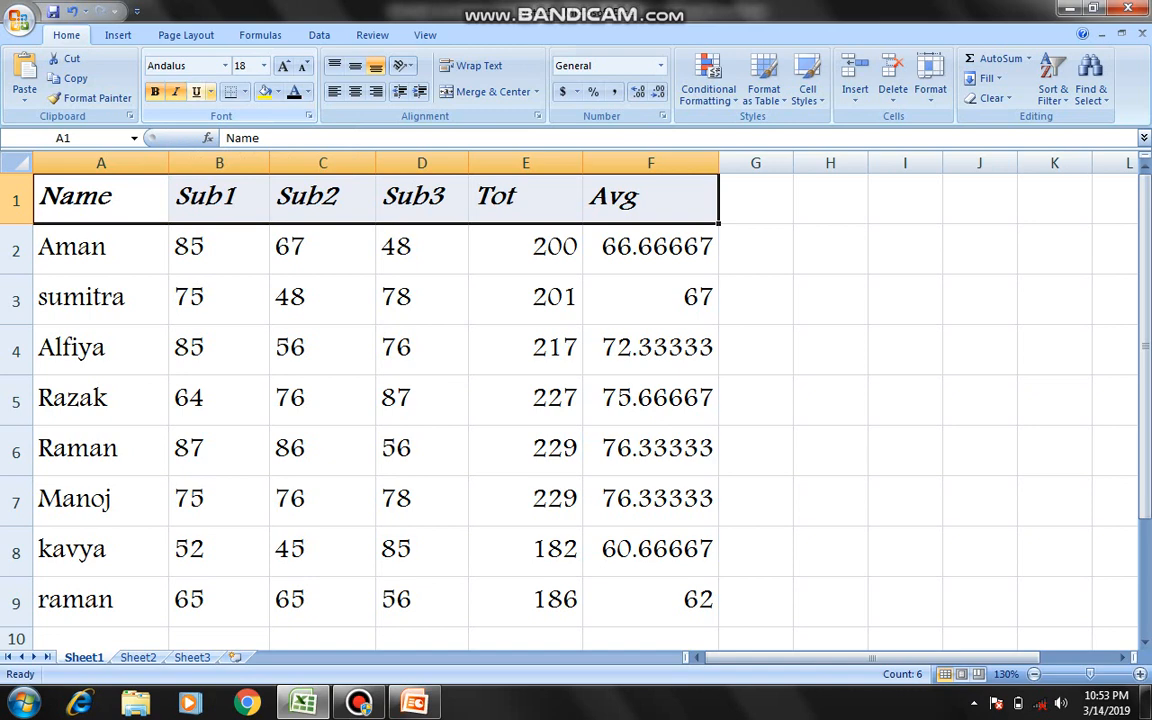
mouse_move(196, 91)
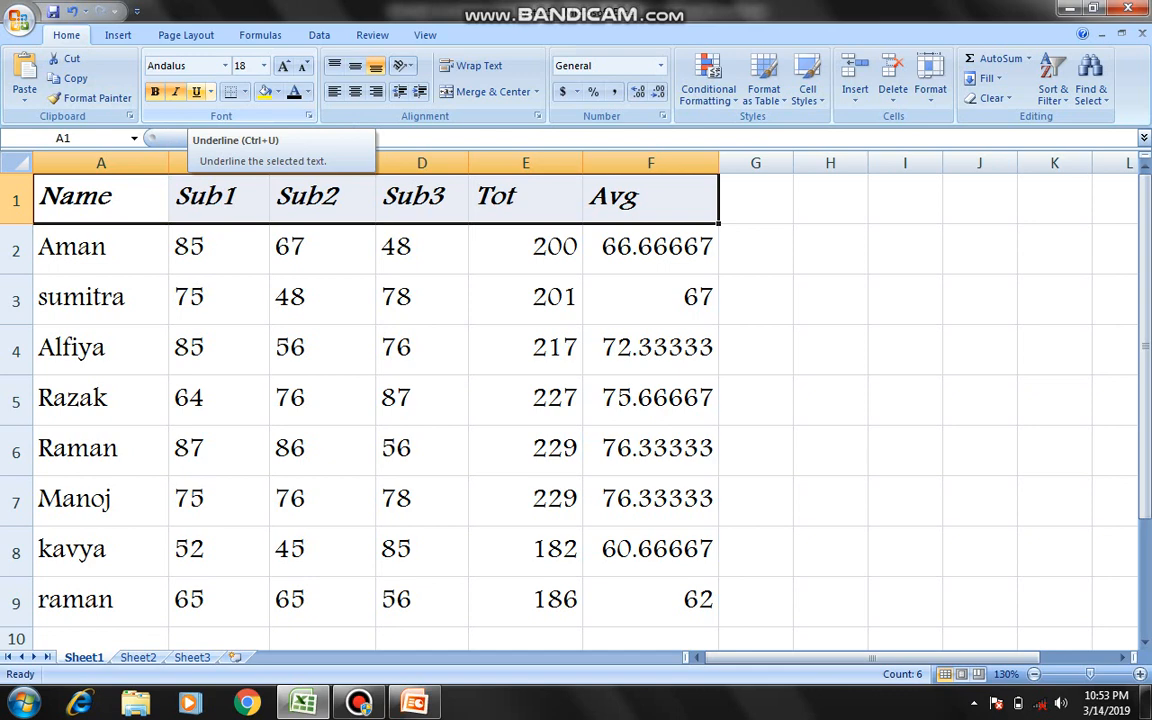
left_click(195, 91)
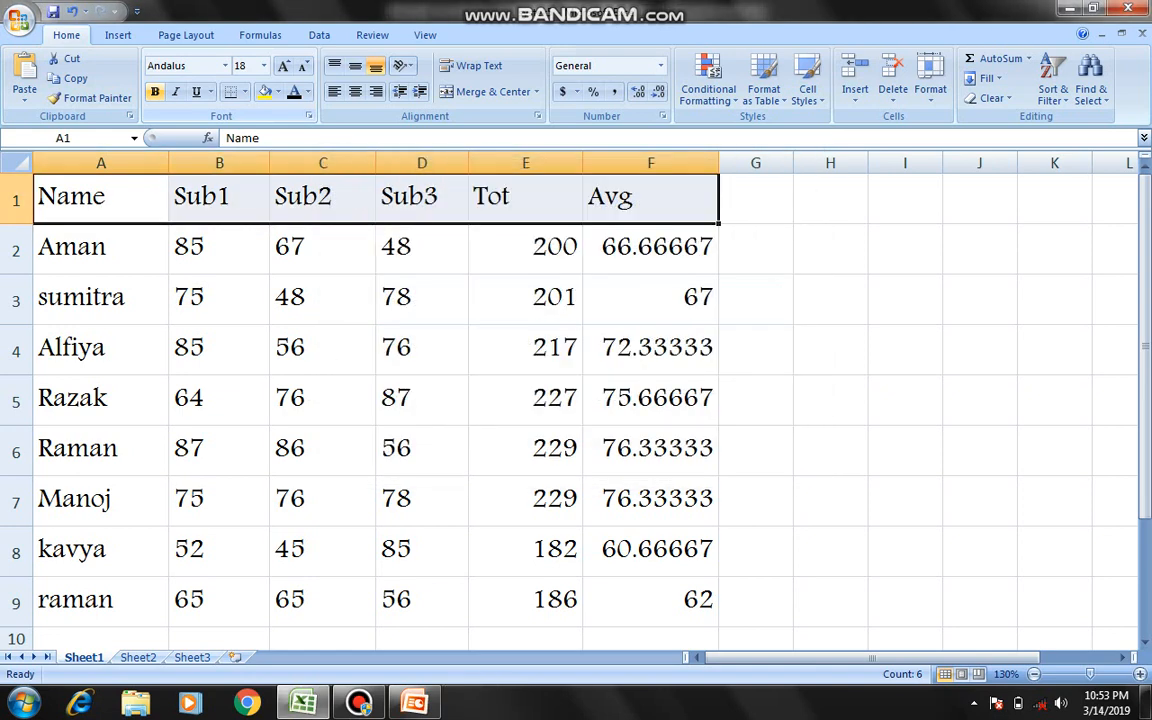
left_click(322, 347)
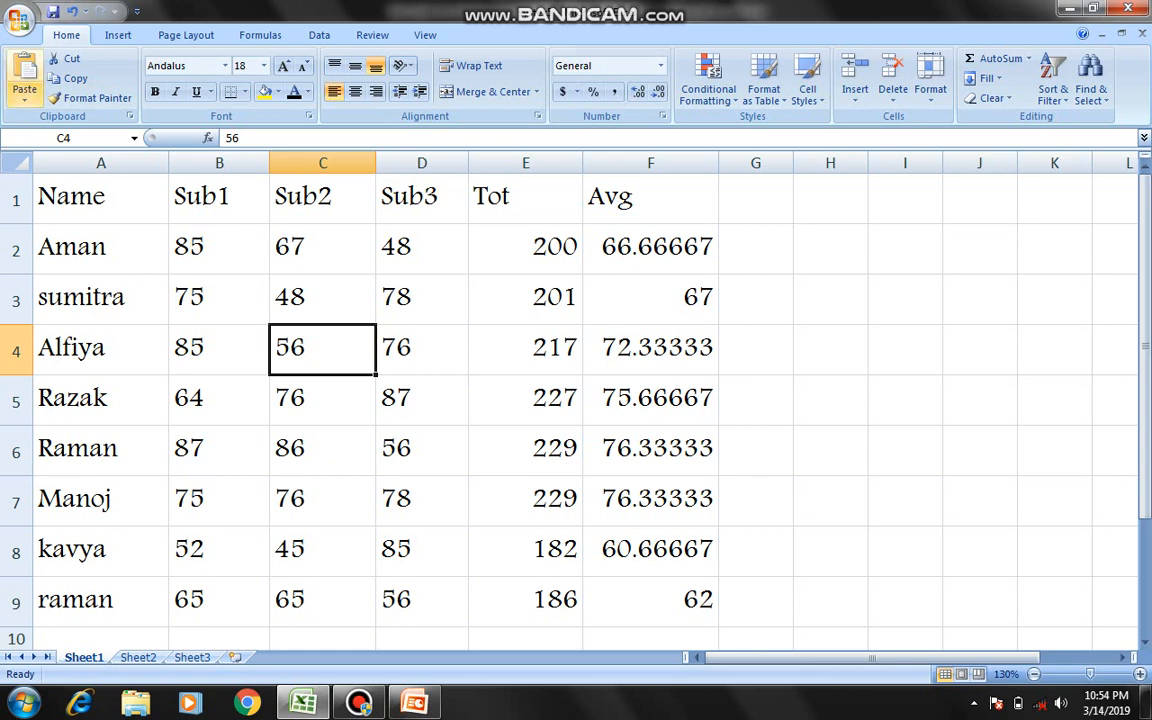
left_click(20, 14)
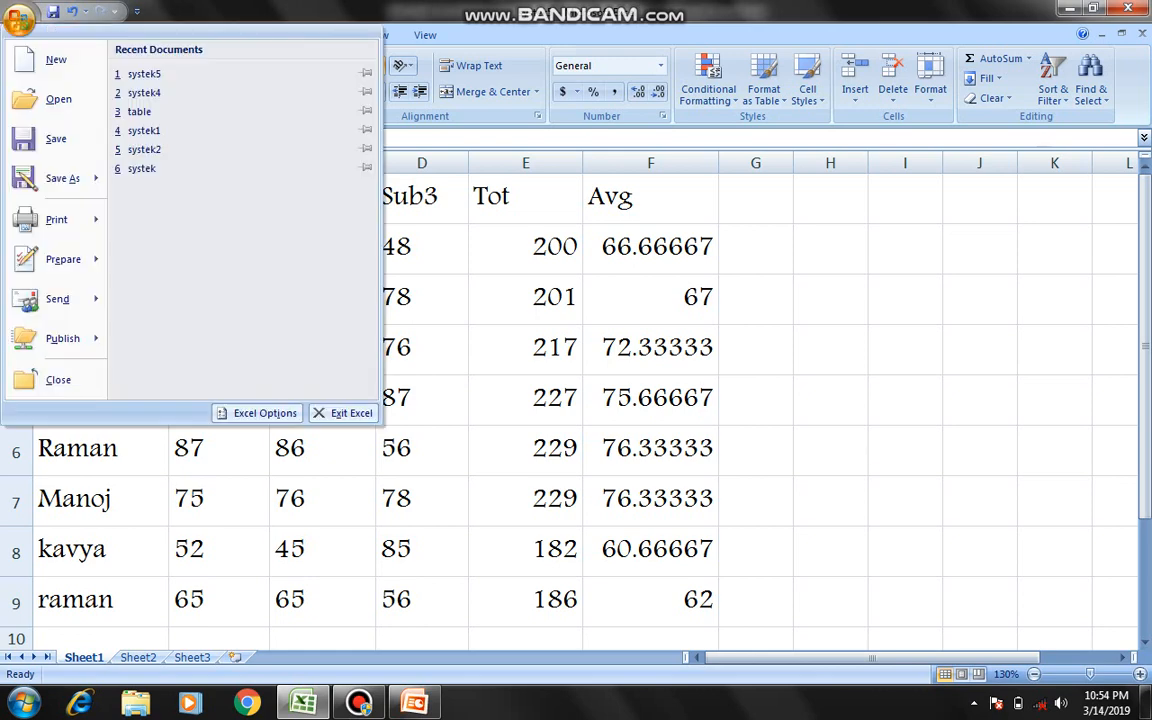
left_click(56, 219)
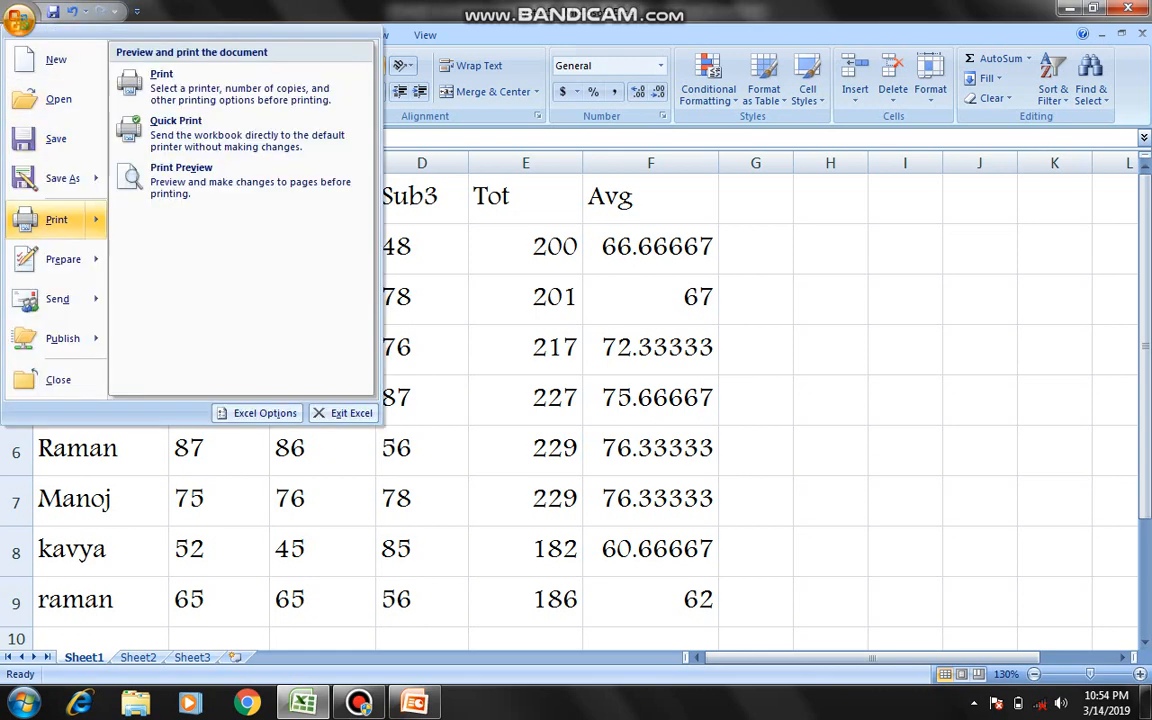
mouse_move(181, 180)
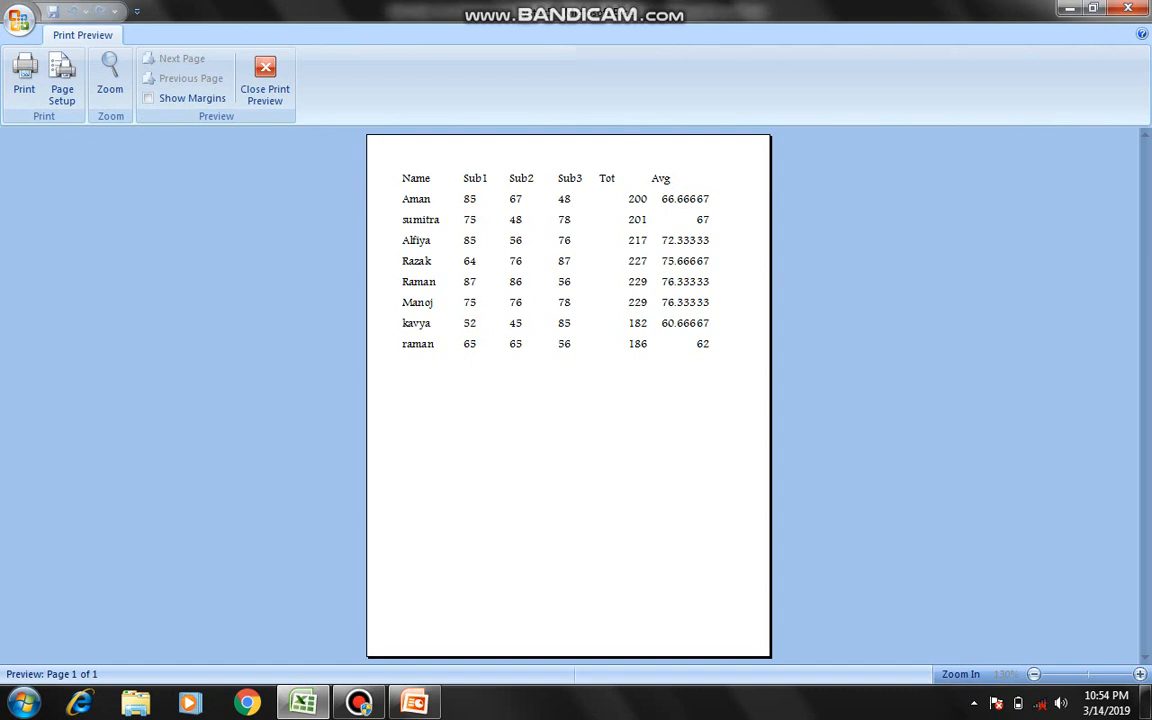
left_click(110, 80)
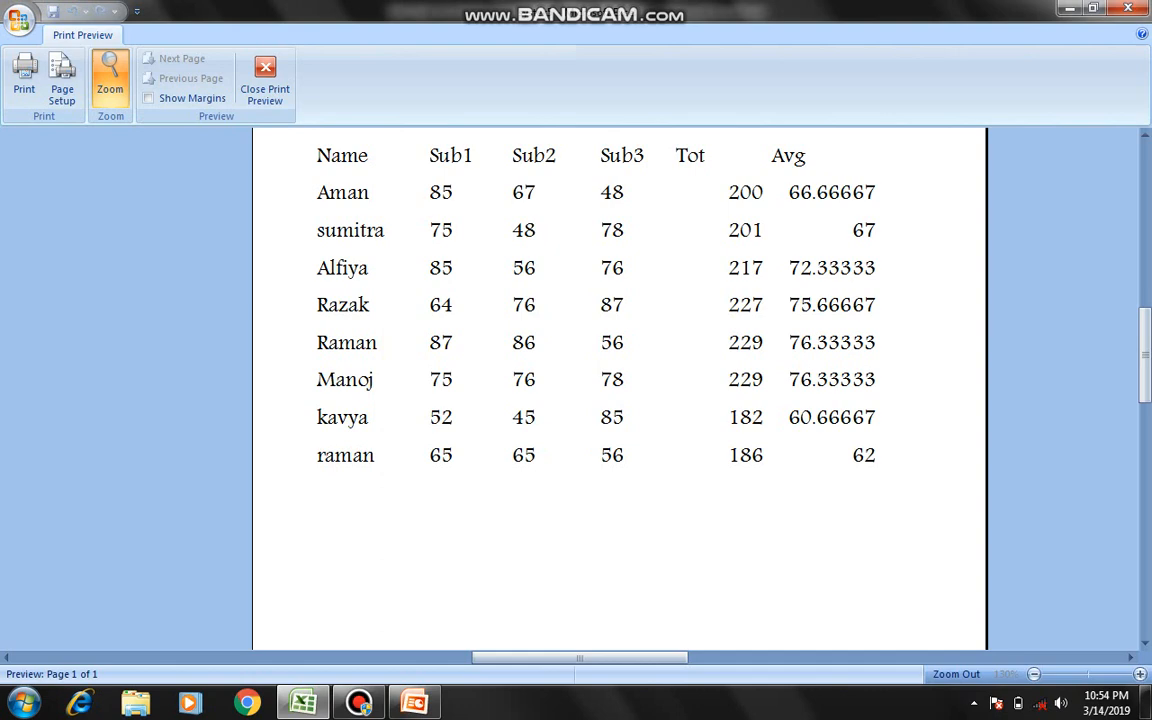
left_click(265, 75)
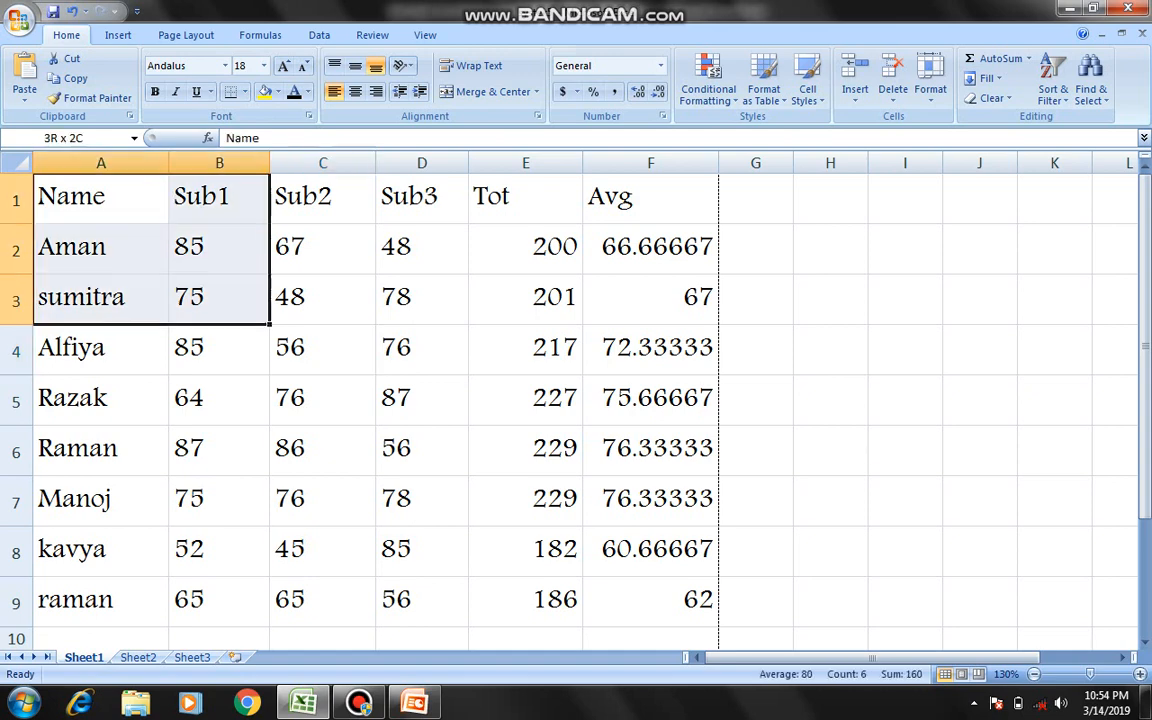
- Apply All Borders to the table A1:F9, then deselect to view the grid
left_click(101, 196)
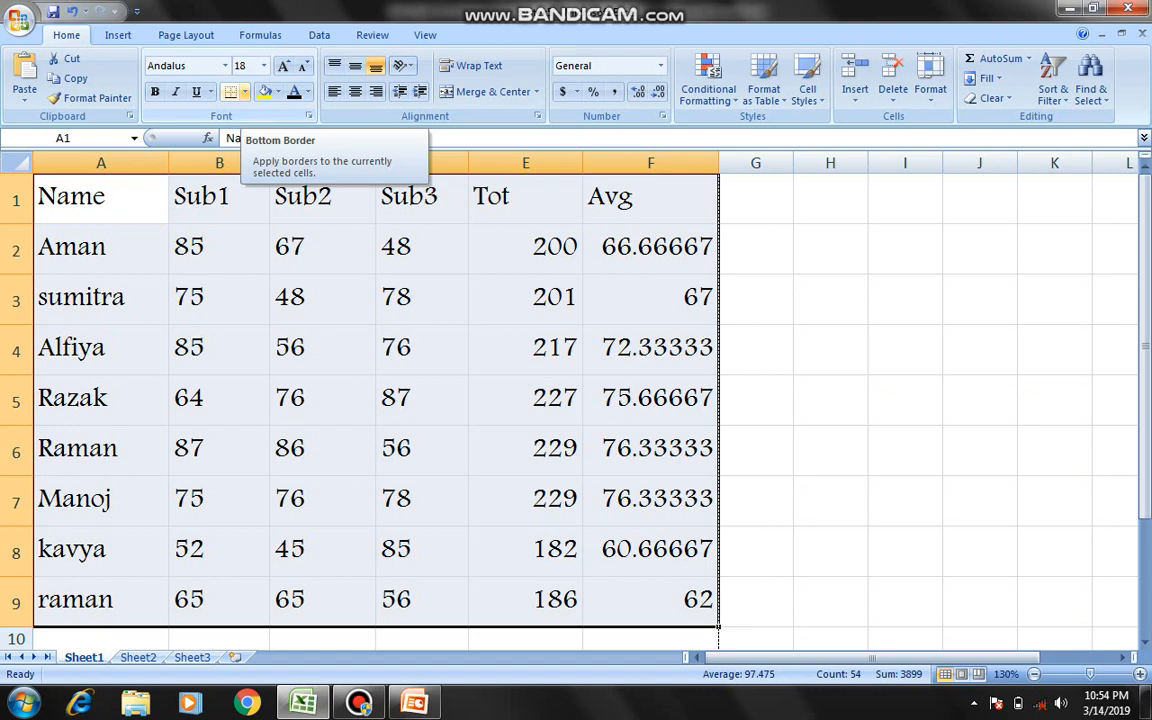
left_click(250, 91)
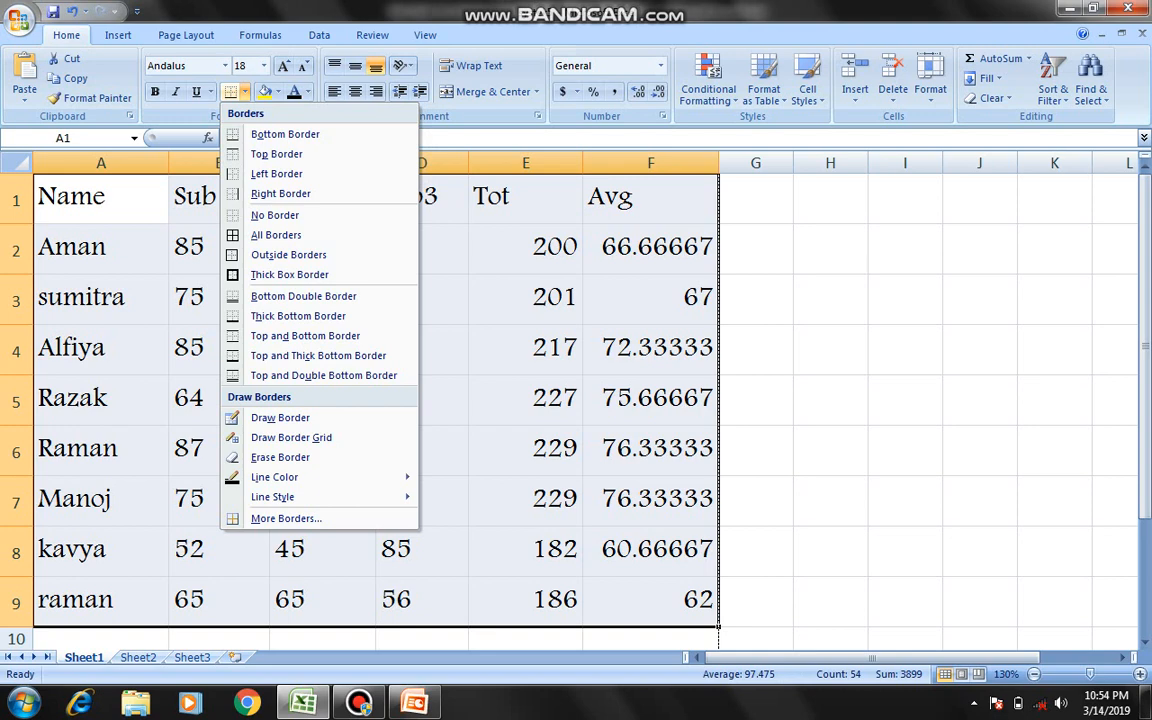
mouse_move(276, 234)
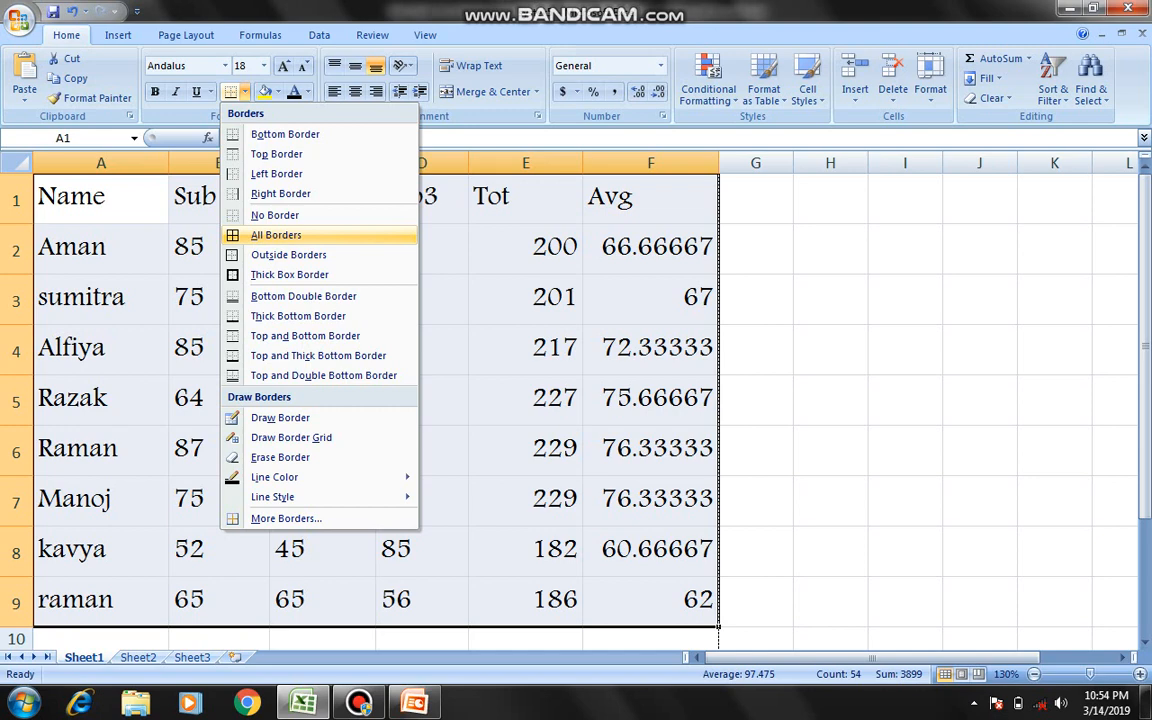
left_click(275, 234)
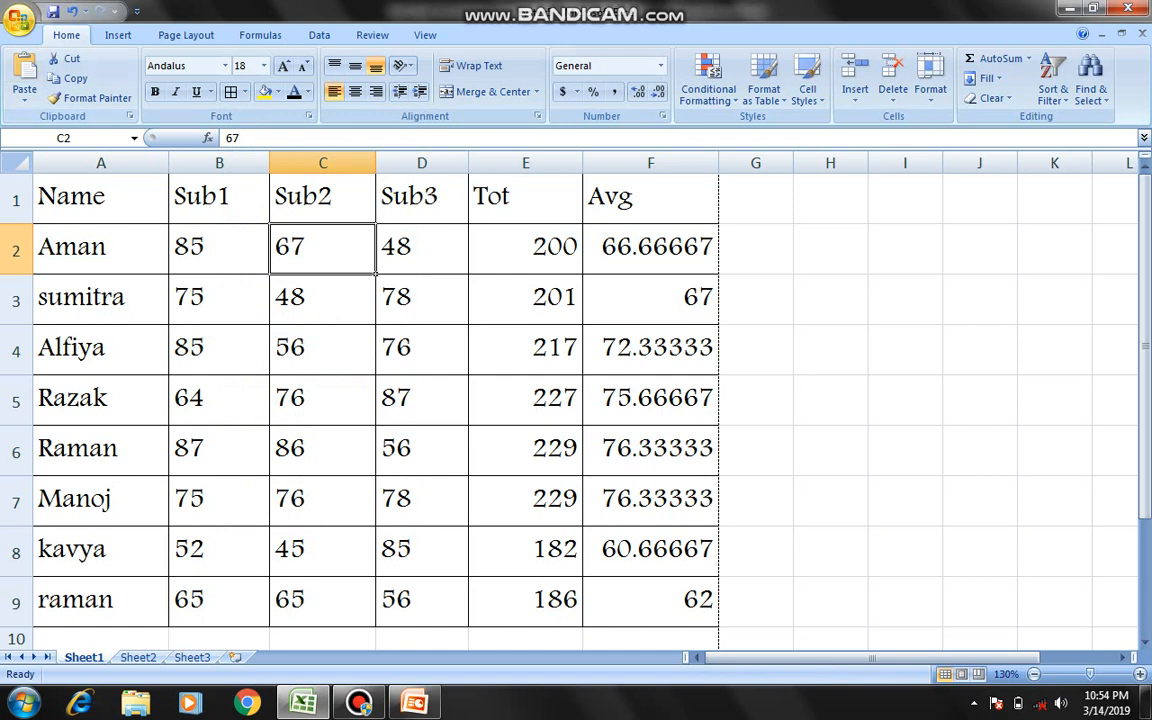
left_click(20, 18)
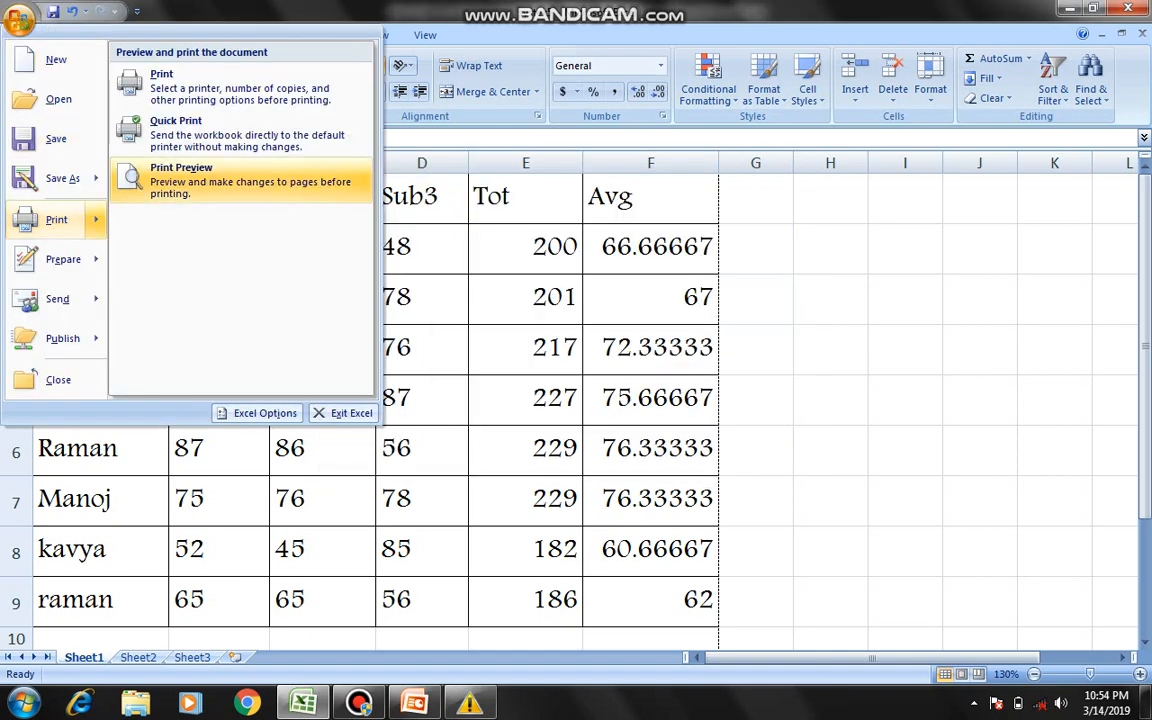
left_click(181, 180)
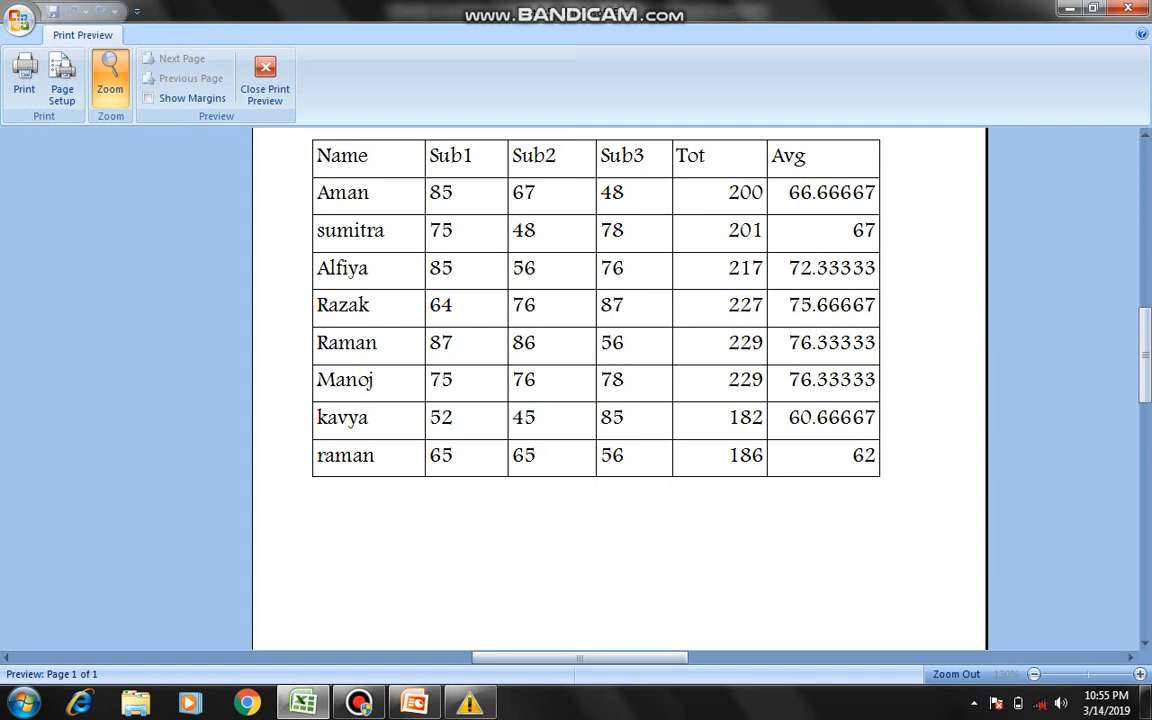
left_click(264, 80)
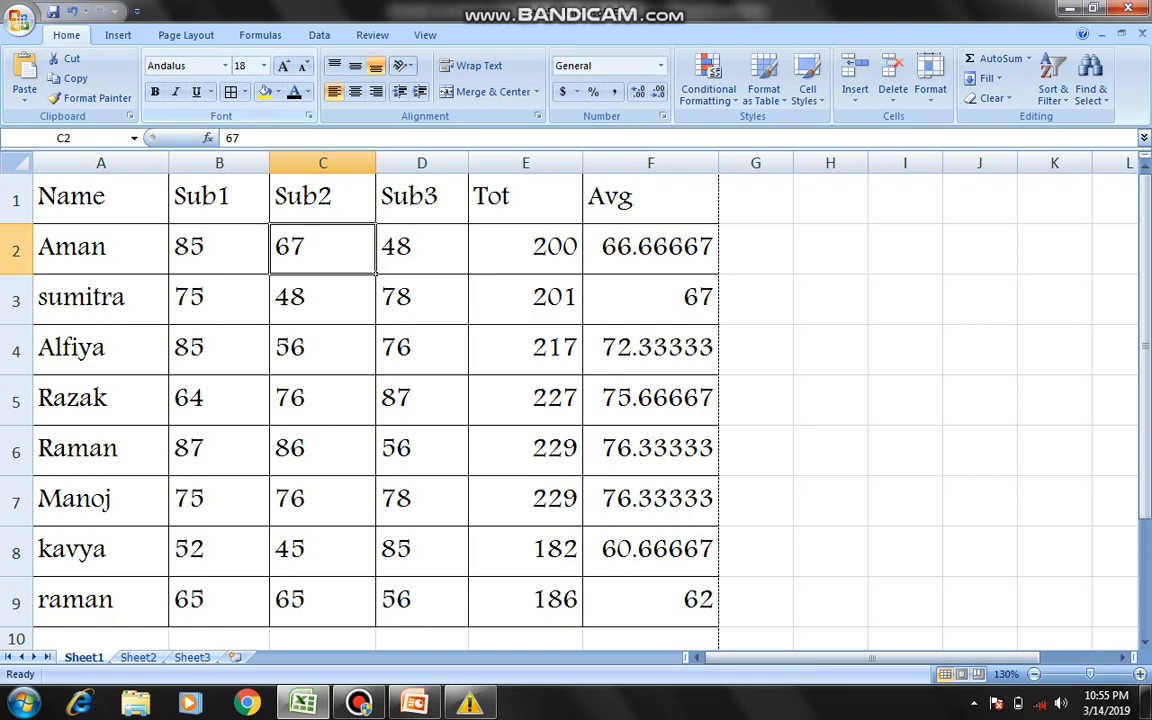
mouse_move(229, 91)
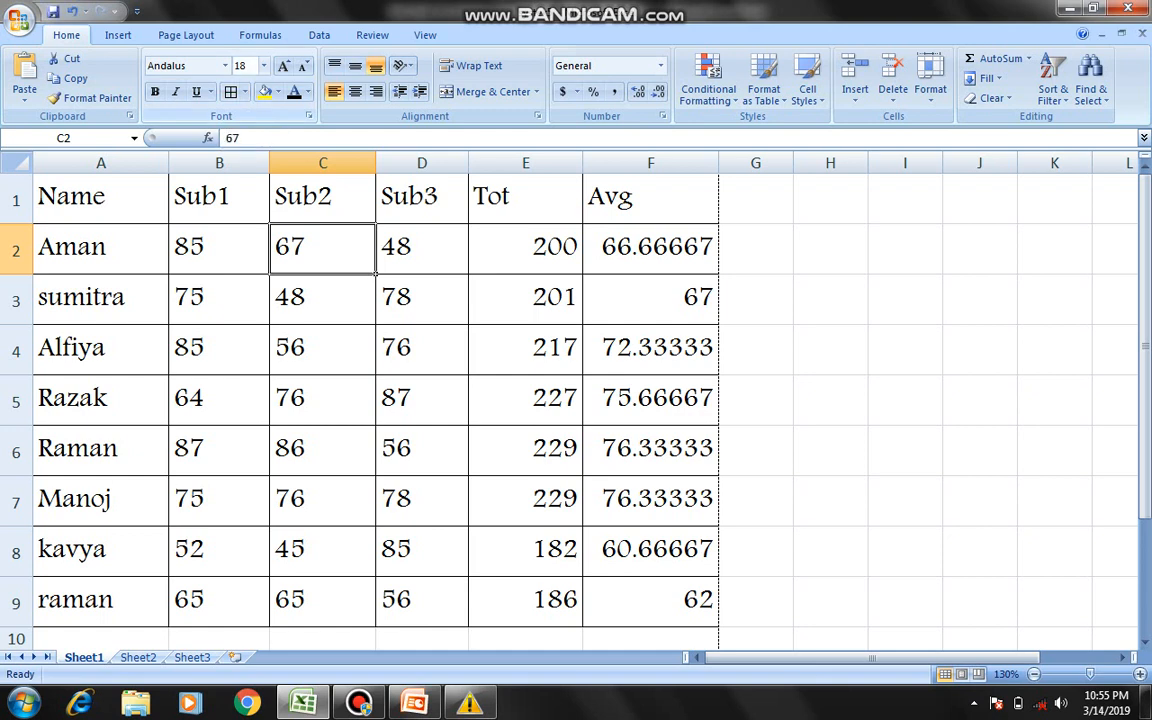
mouse_move(252, 65)
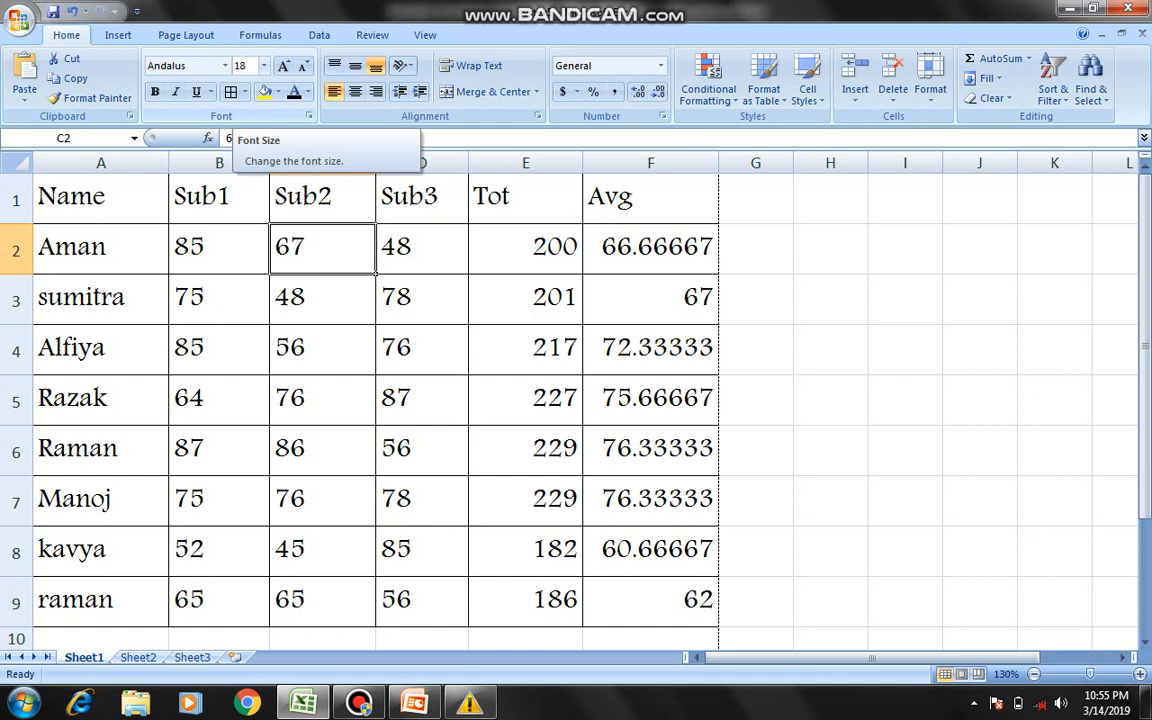